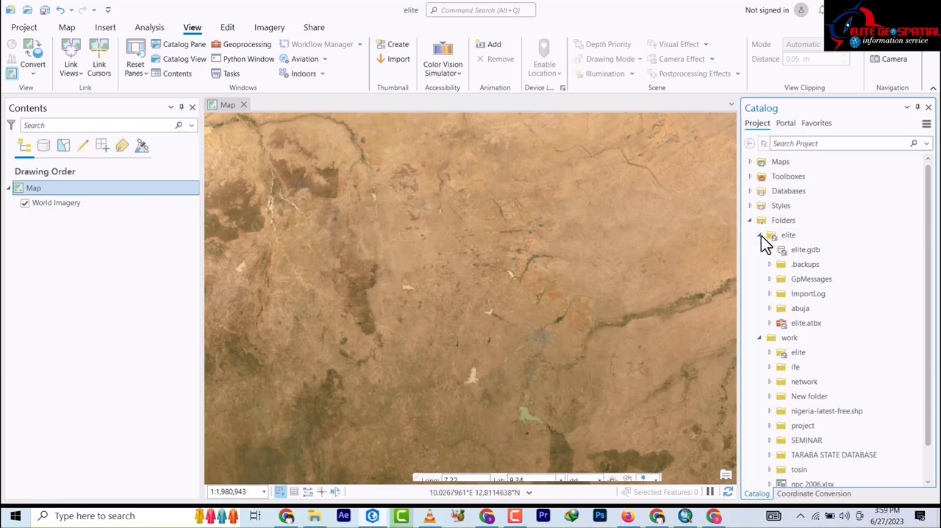
Expand the elite folder connection to reveal the abuja folder containing amac.gdb.
left_click(759, 235)
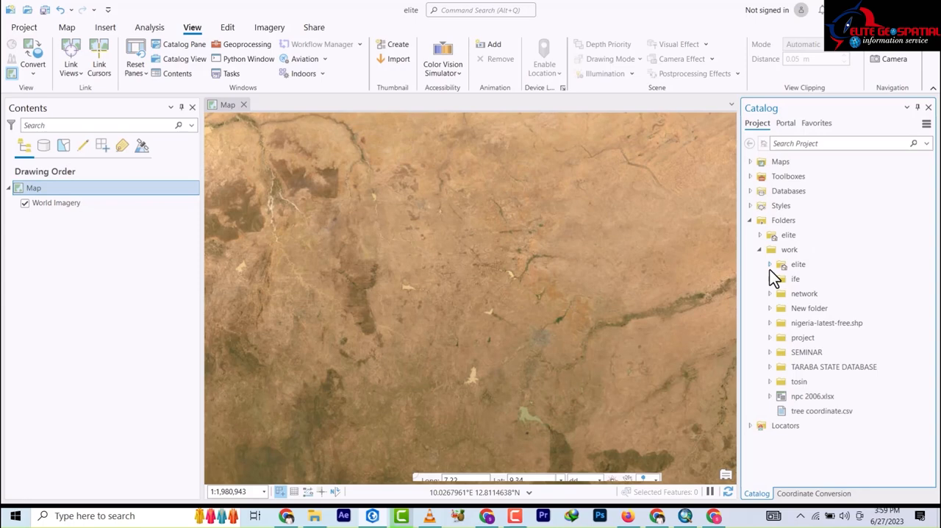
left_click(789, 236)
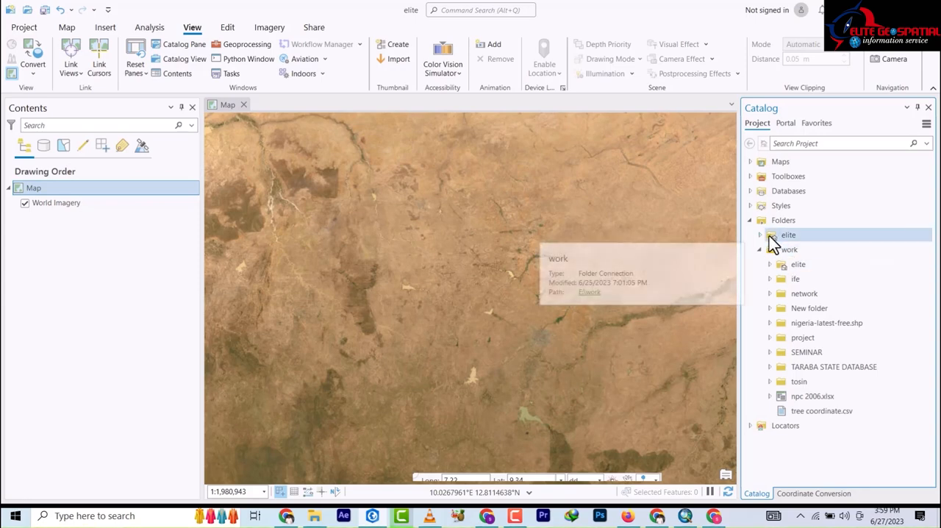
left_click(762, 236)
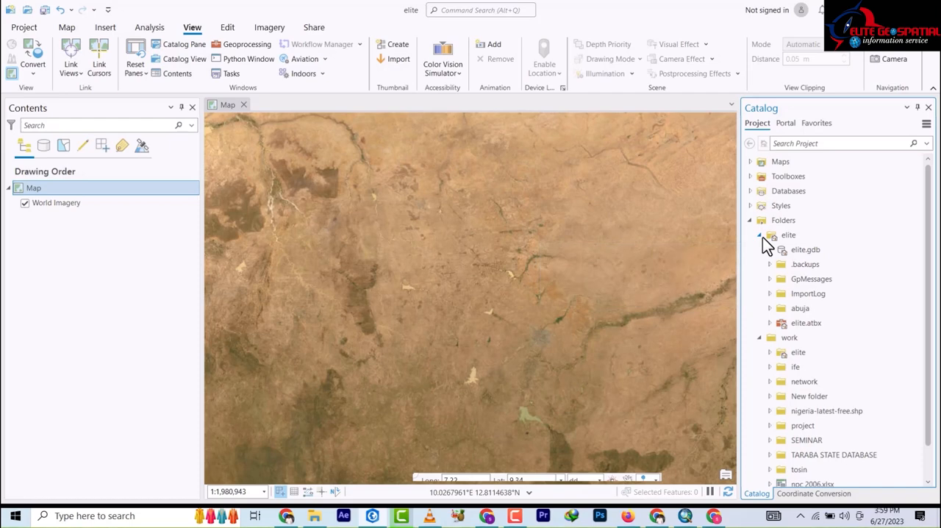
mouse_move(776, 319)
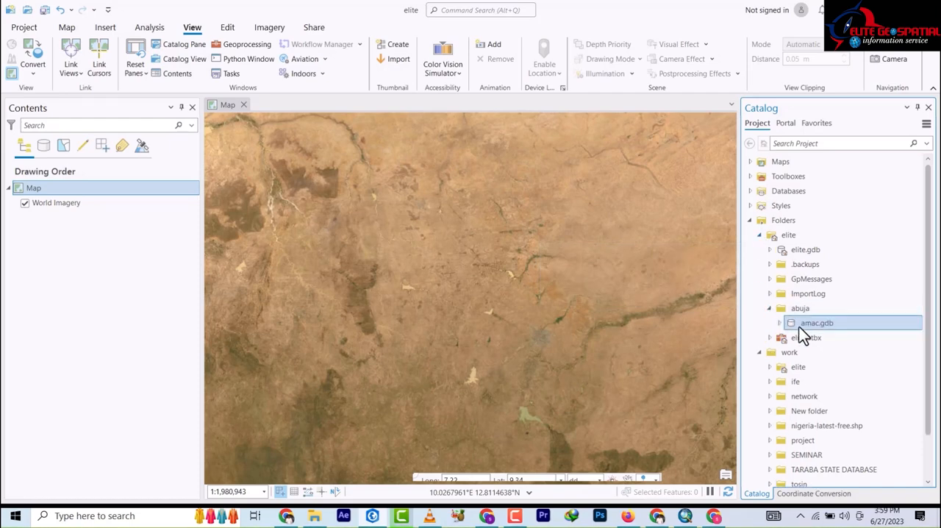
mouse_move(816, 323)
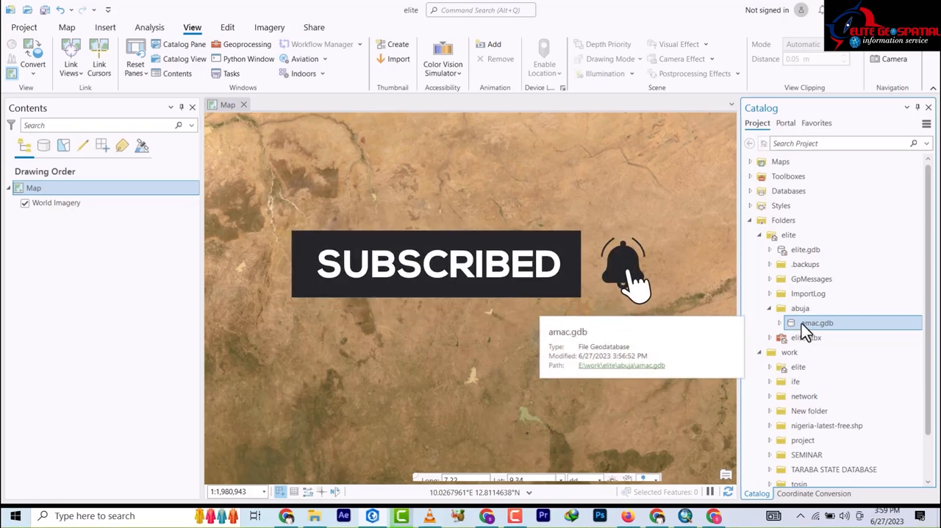
Bring up the amac.gdb context menu to start a new Feature Dataset.
right_click(816, 324)
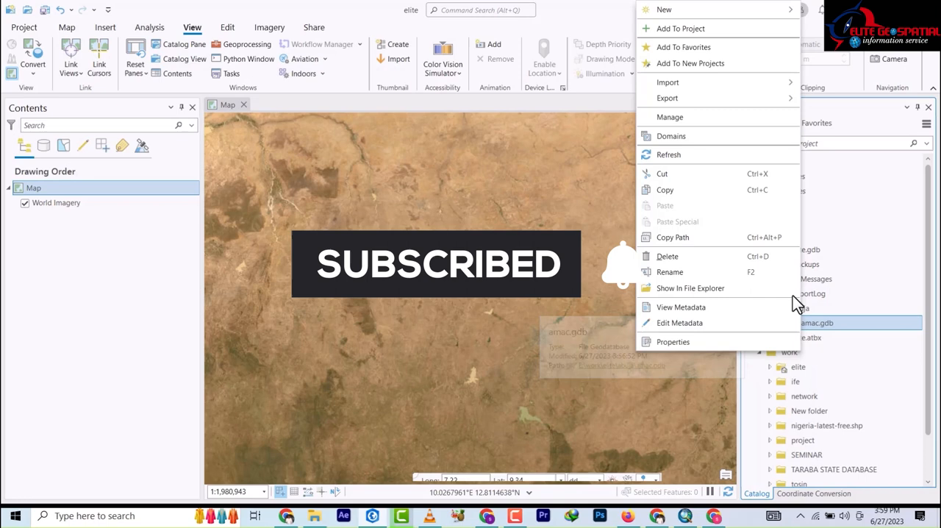
mouse_move(665, 9)
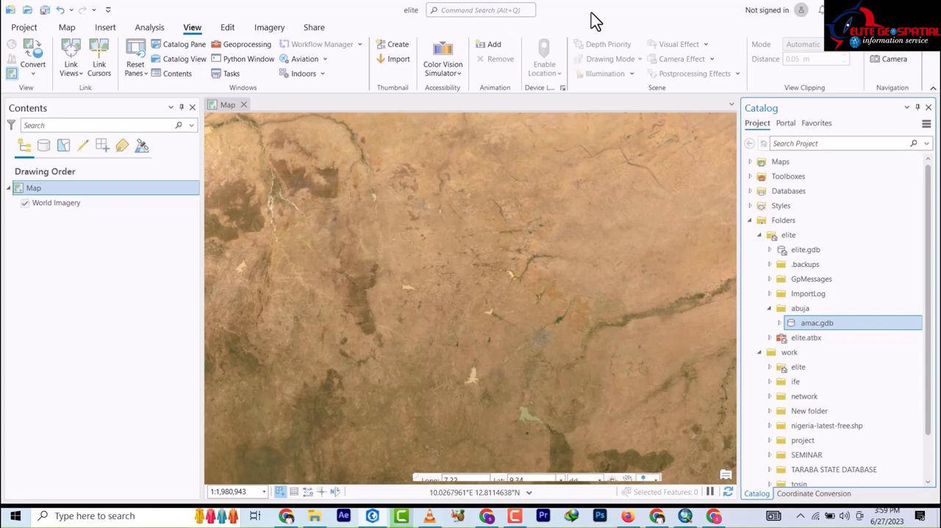
mouse_move(703, 223)
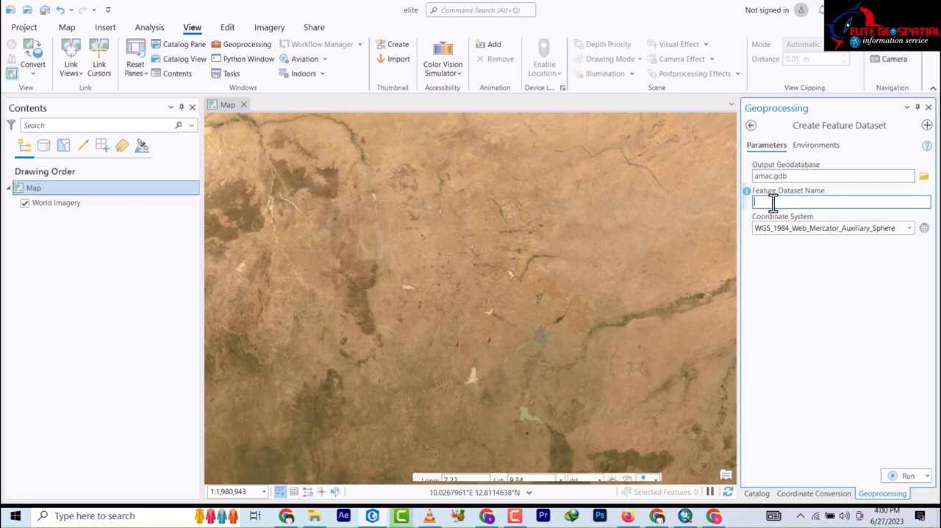
Name the feature dataset 'transportation' and bring up its coordinate system chooser.
left_click(831, 201)
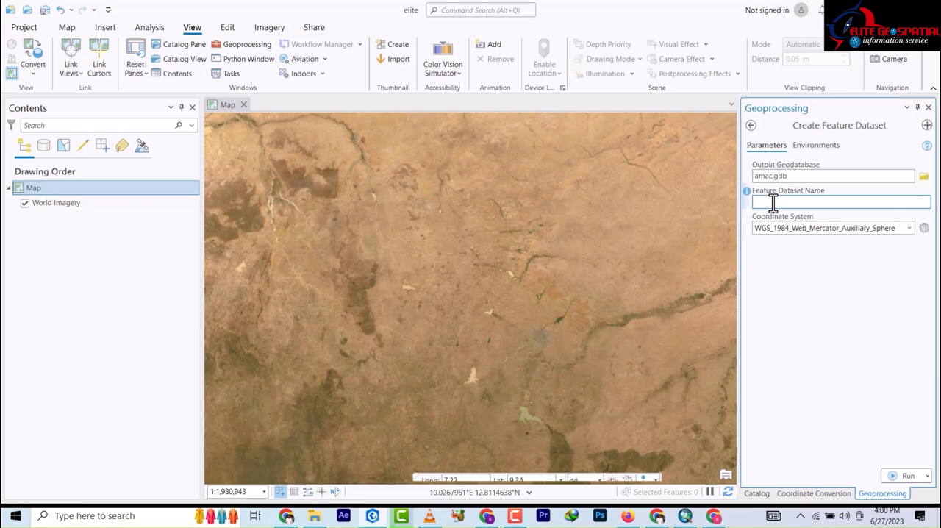
type("trans")
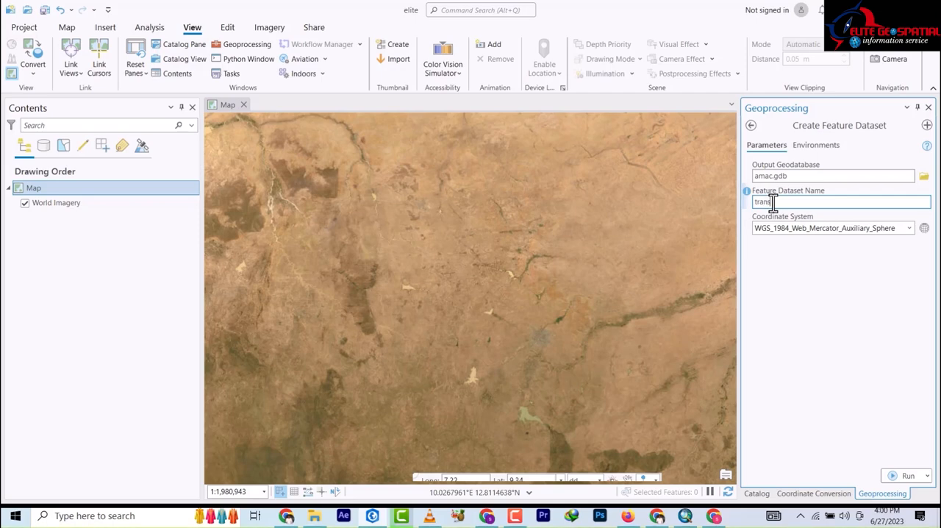
type("portation")
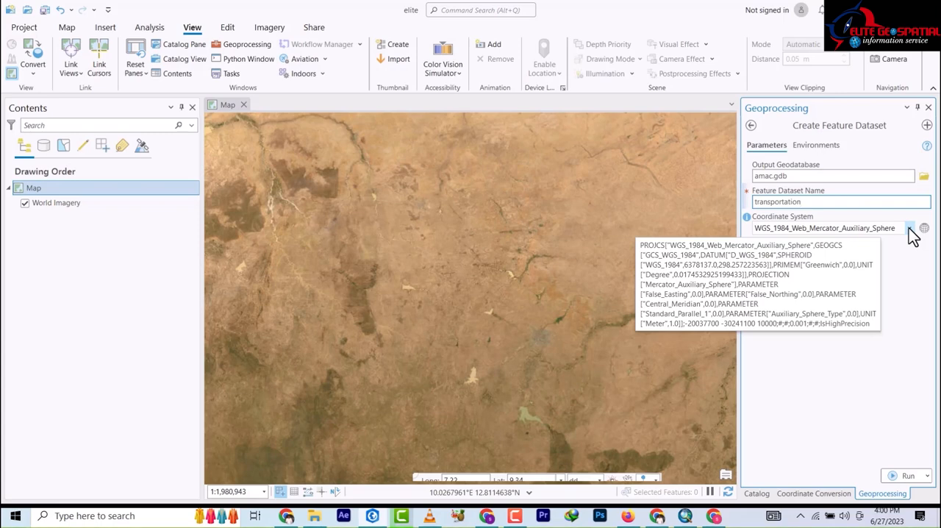
left_click(909, 228)
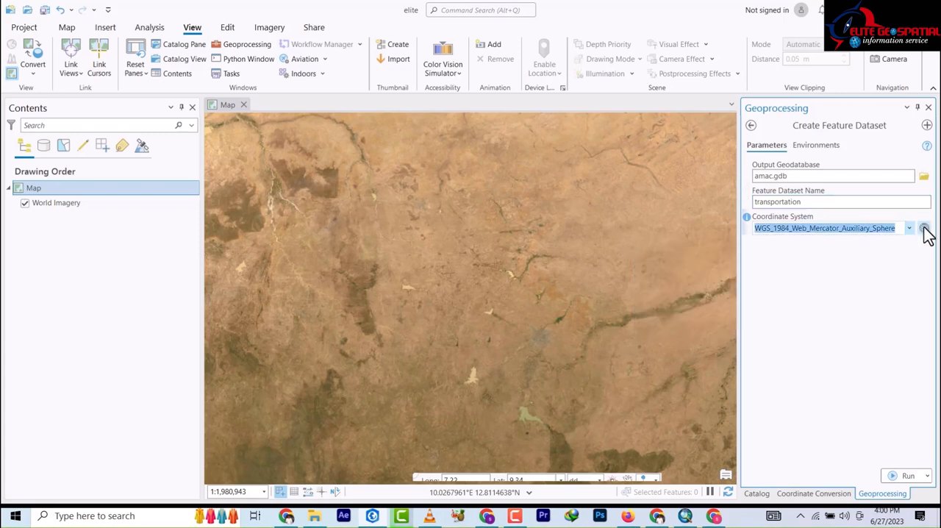
left_click(924, 228)
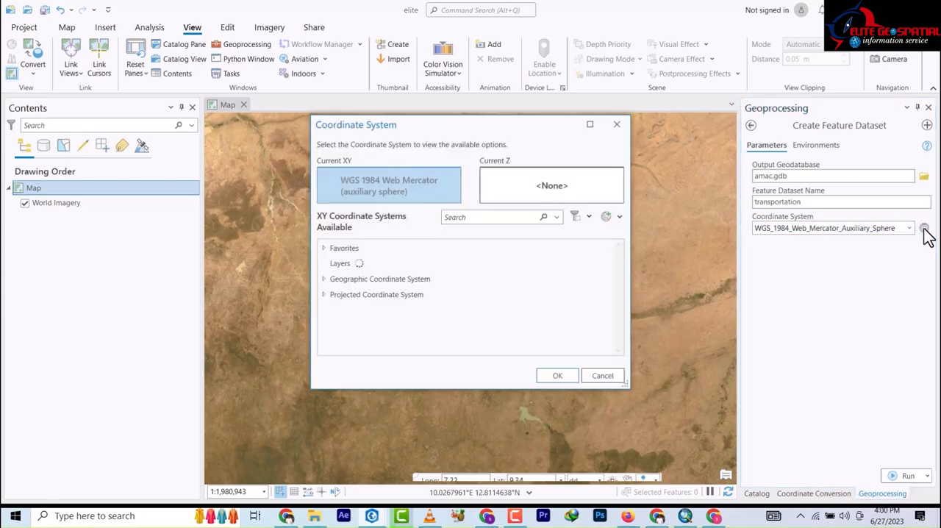
Pick WGS 1984 UTM Zone 32N under Projected > UTM > WGS 1984 > Northern Hemisphere.
left_click(324, 261)
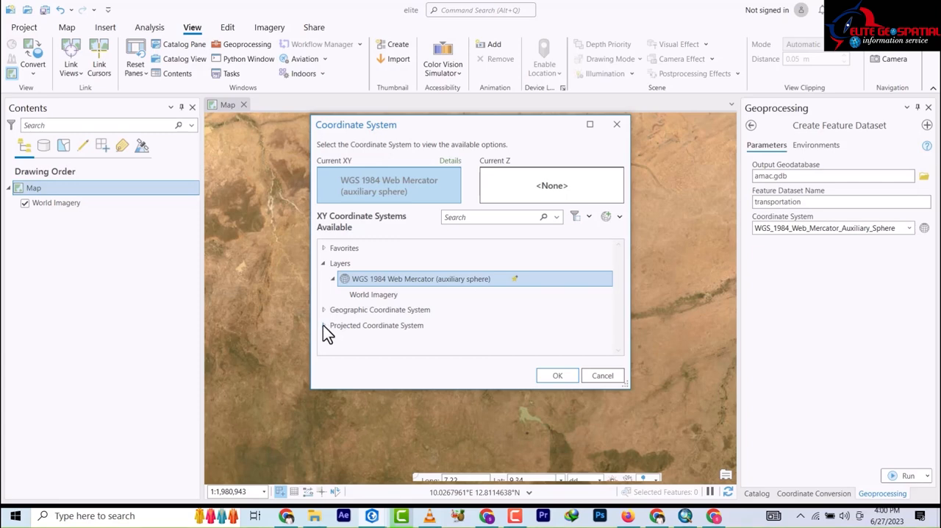
scroll("down", 3)
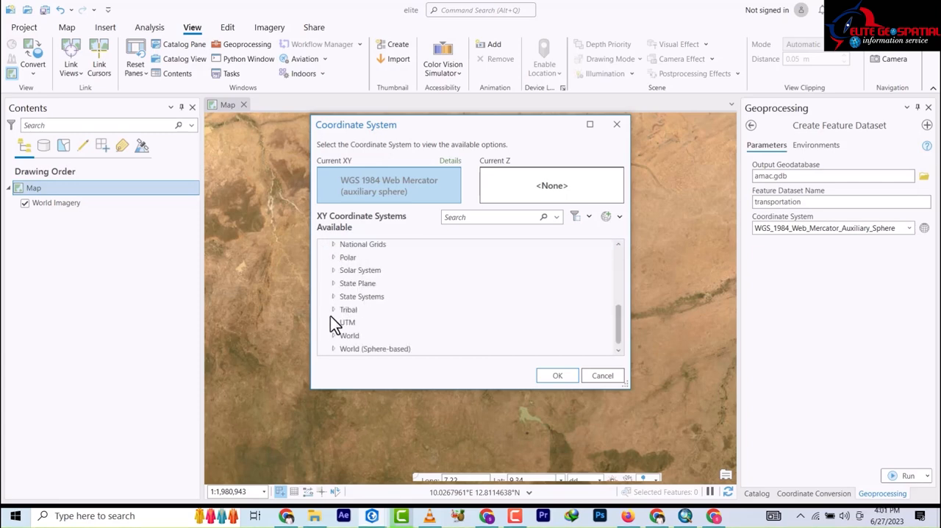
mouse_move(336, 329)
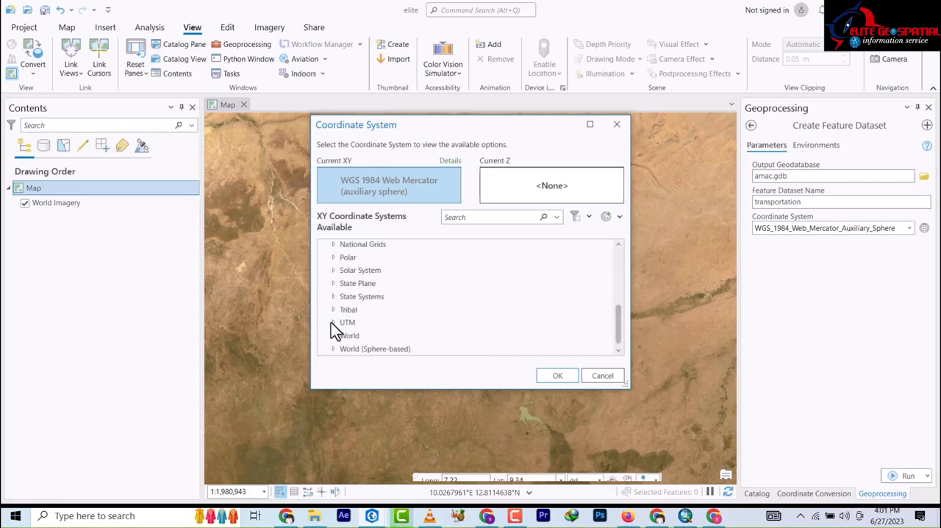
left_click(334, 322)
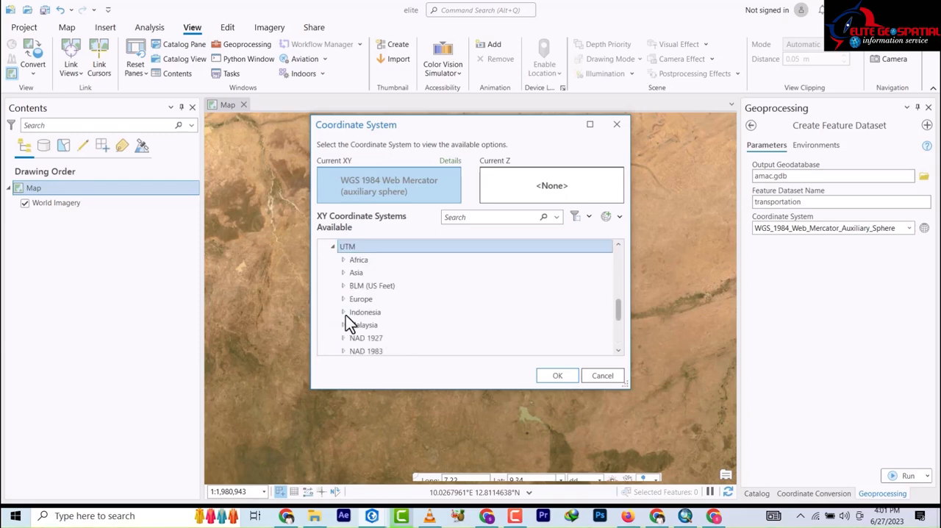
scroll("down", 3)
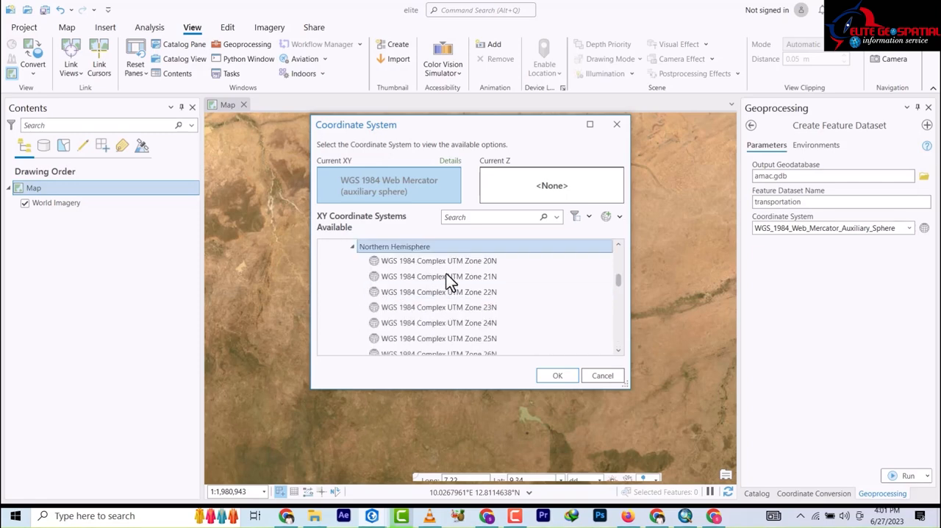
scroll("down", 3)
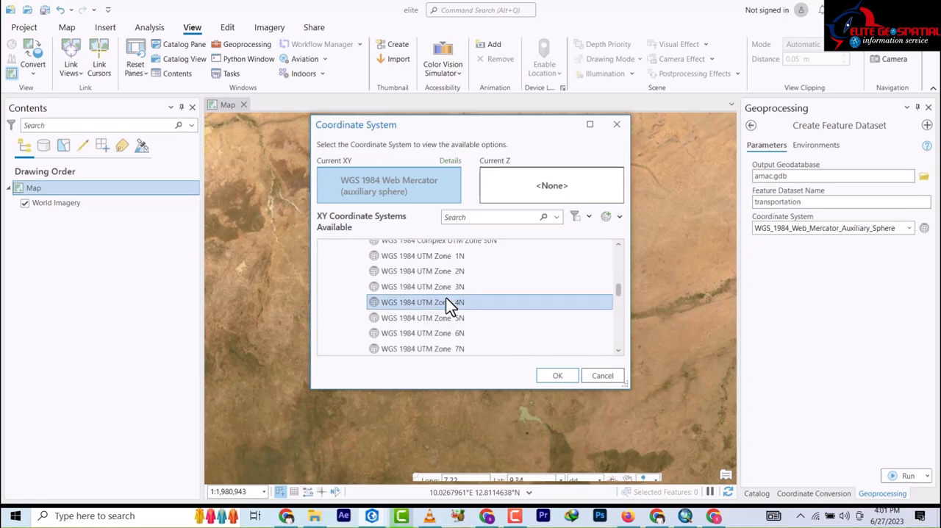
scroll("down", 3)
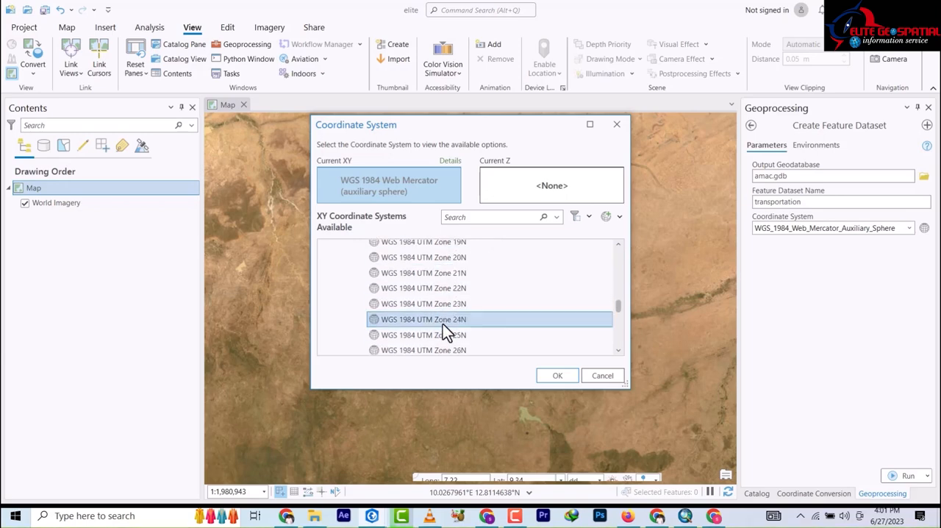
scroll("down", 3)
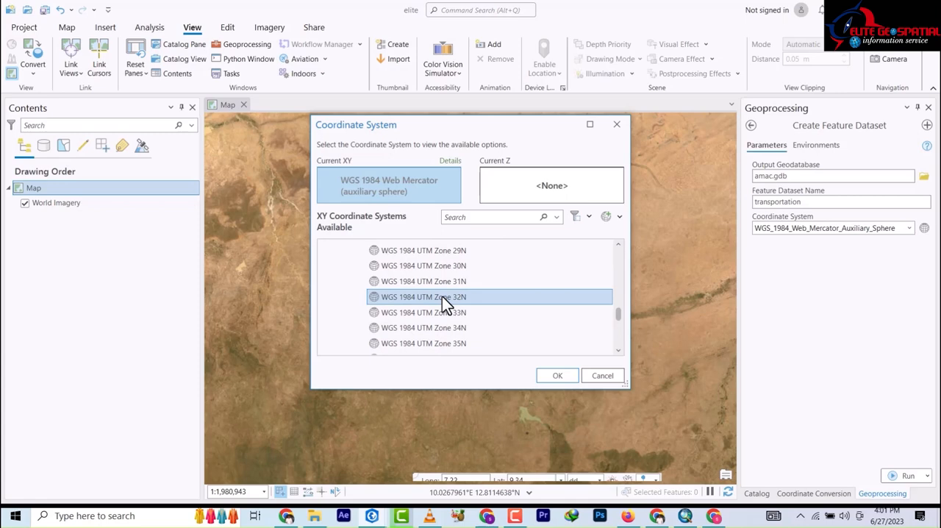
left_click(423, 297)
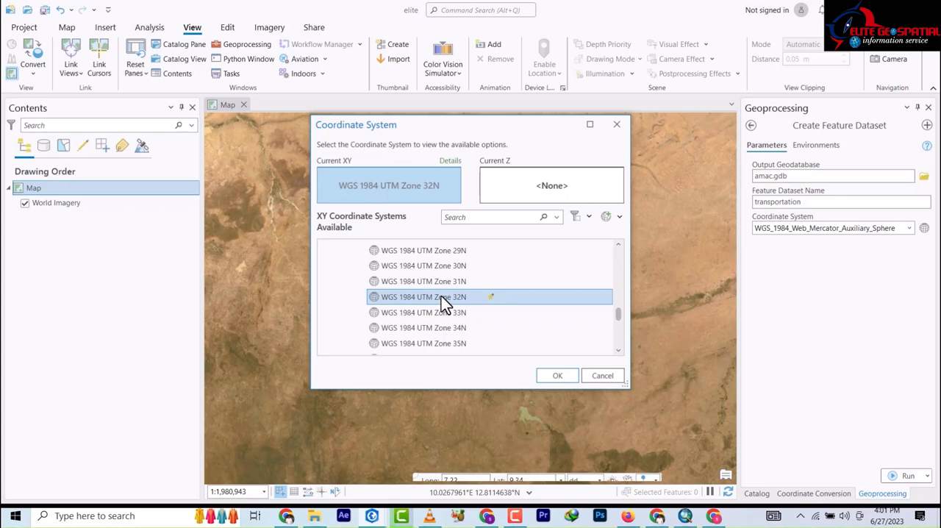
Add WGS 1984 UTM Zones 31N–33N and Minna UTM Zones 31N–32N to Favorites.
right_click(424, 297)
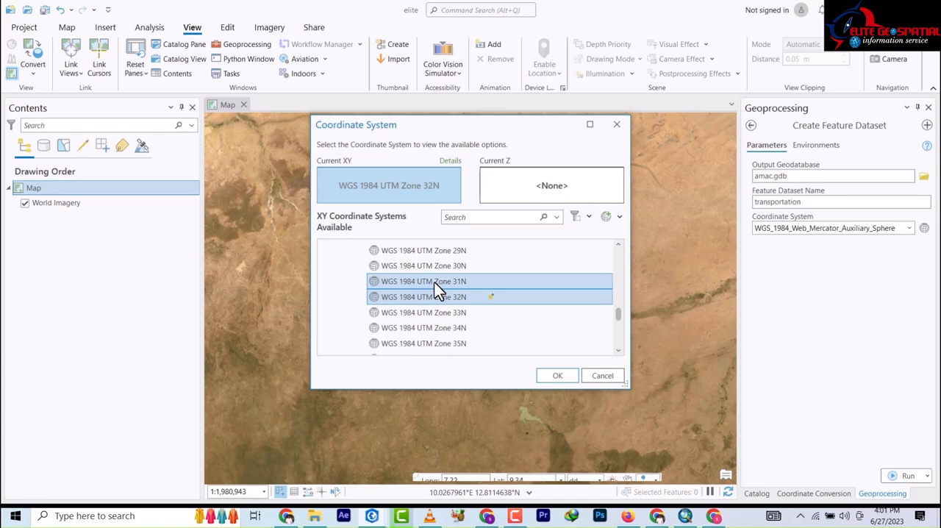
right_click(424, 298)
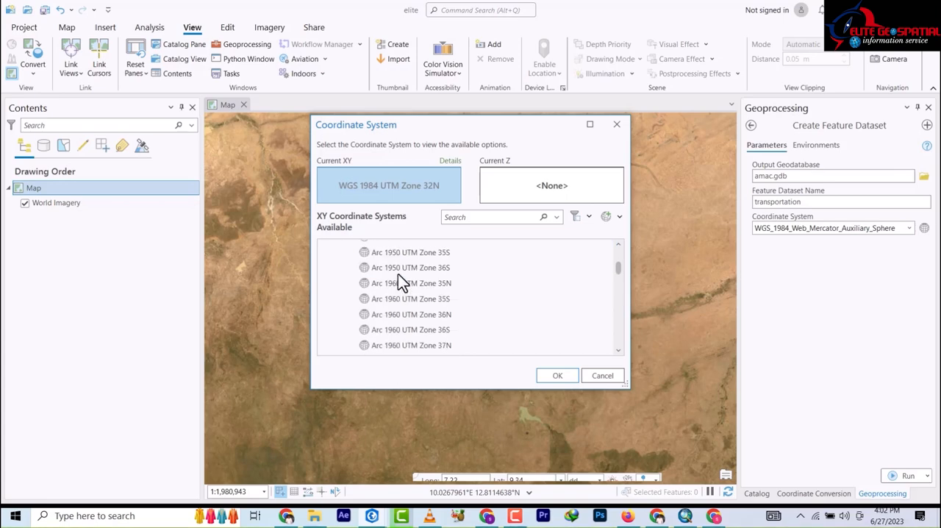
scroll("down", 3)
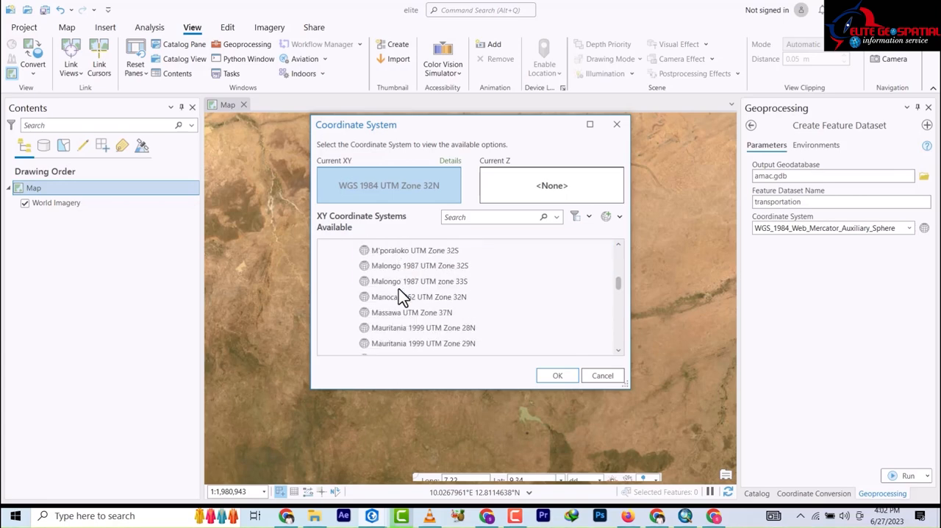
scroll("down", 3)
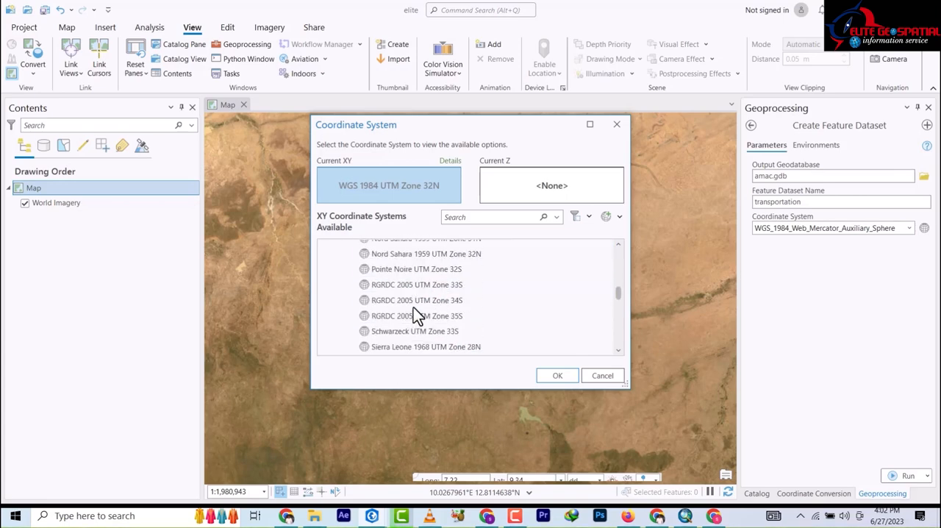
scroll("down", 3)
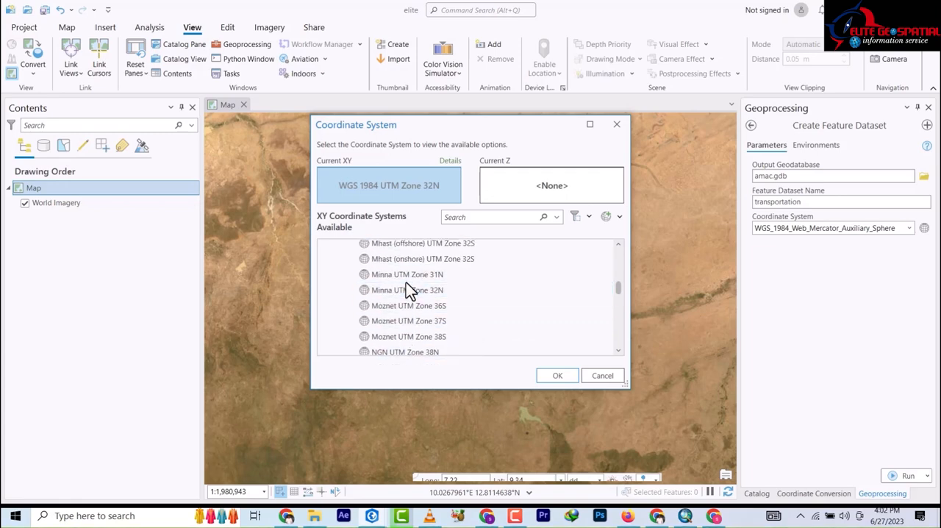
right_click(408, 274)
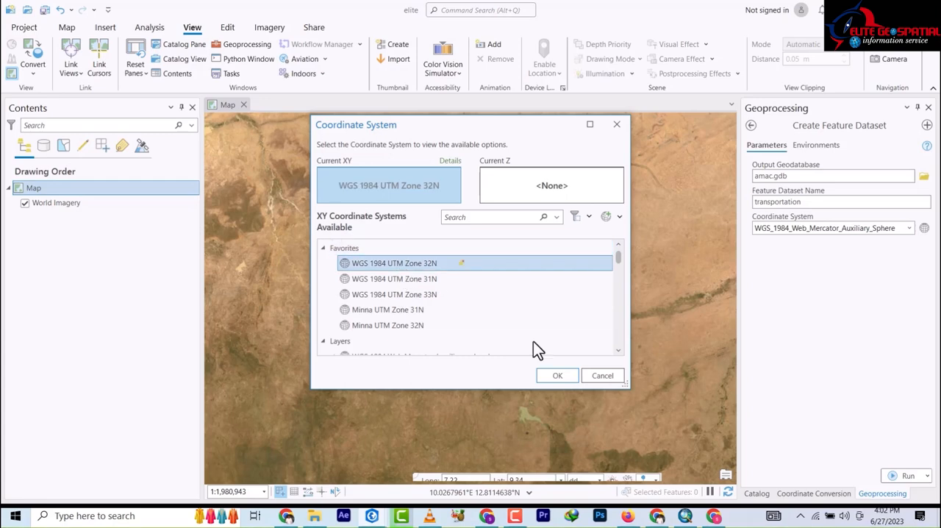
Confirm WGS 1984 UTM Zone 32N and run Create Feature Dataset for transportation in amac.gdb.
left_click(556, 375)
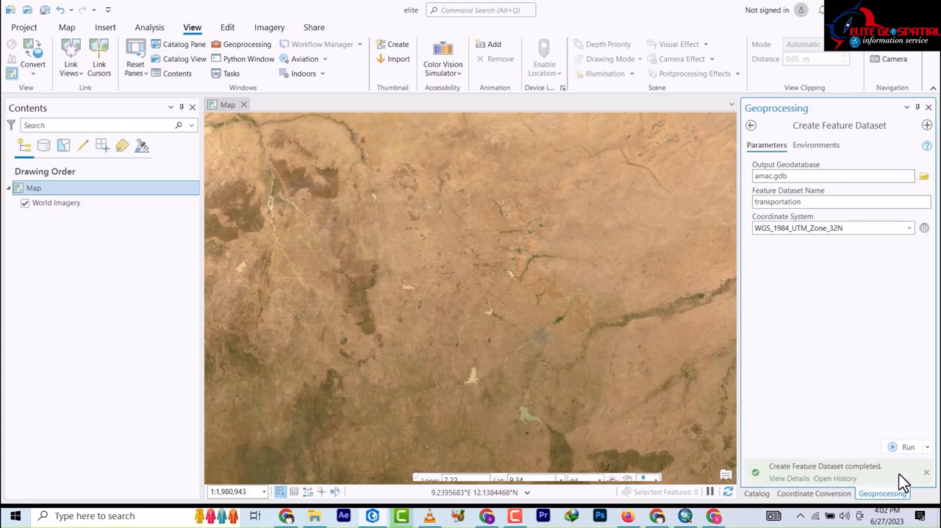
left_click(788, 478)
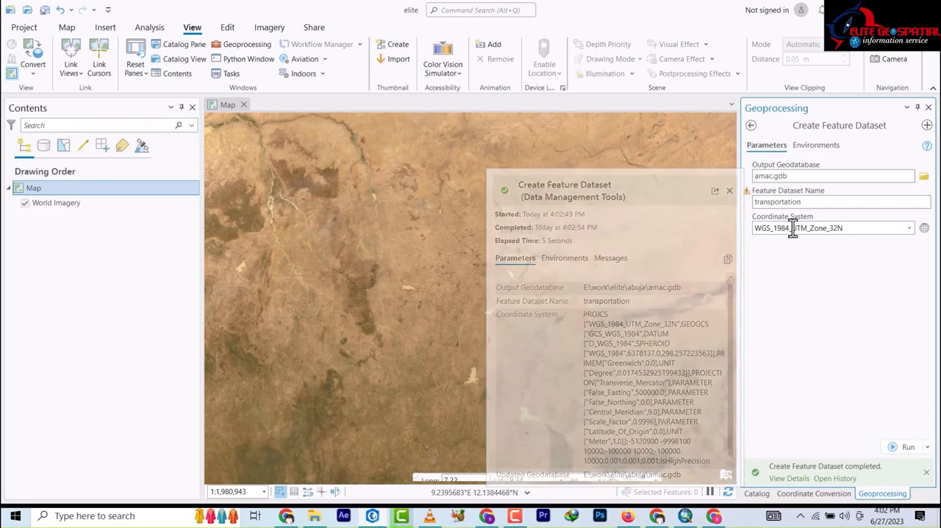
left_click(729, 191)
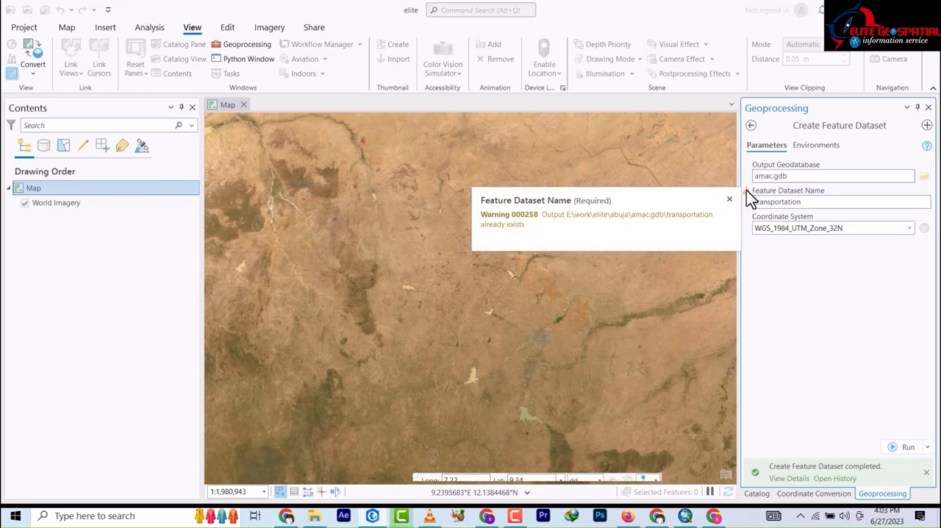
mouse_move(750, 206)
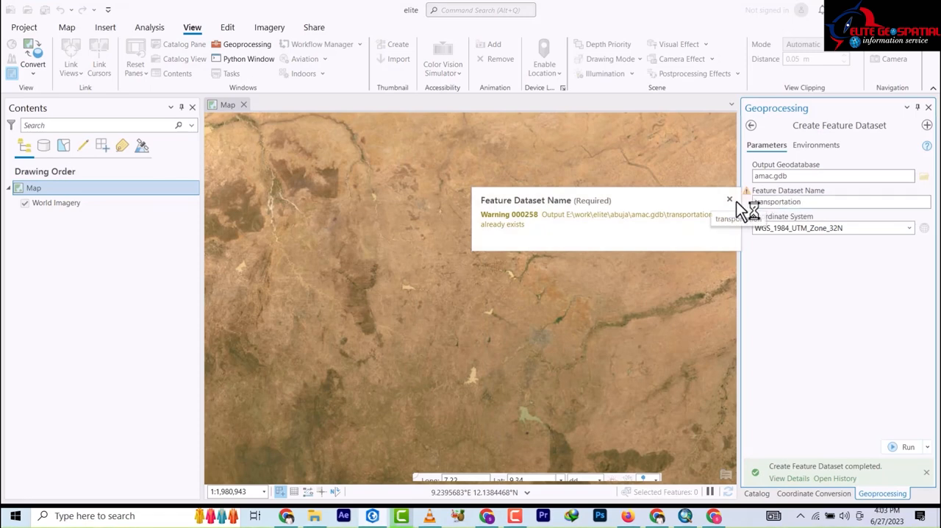
Dismiss the dataset-name warning and completion details, returning to the Geoprocessing tool list.
left_click(729, 200)
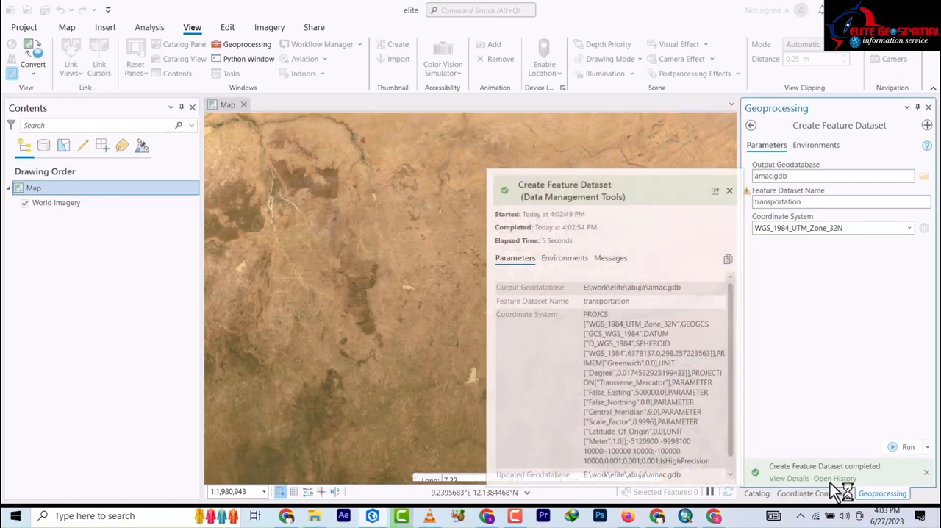
left_click(729, 192)
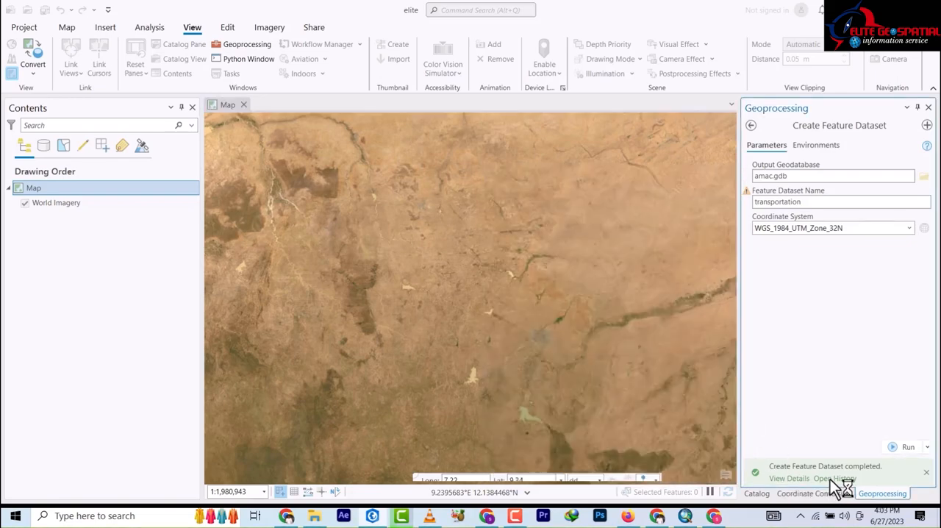
left_click(750, 125)
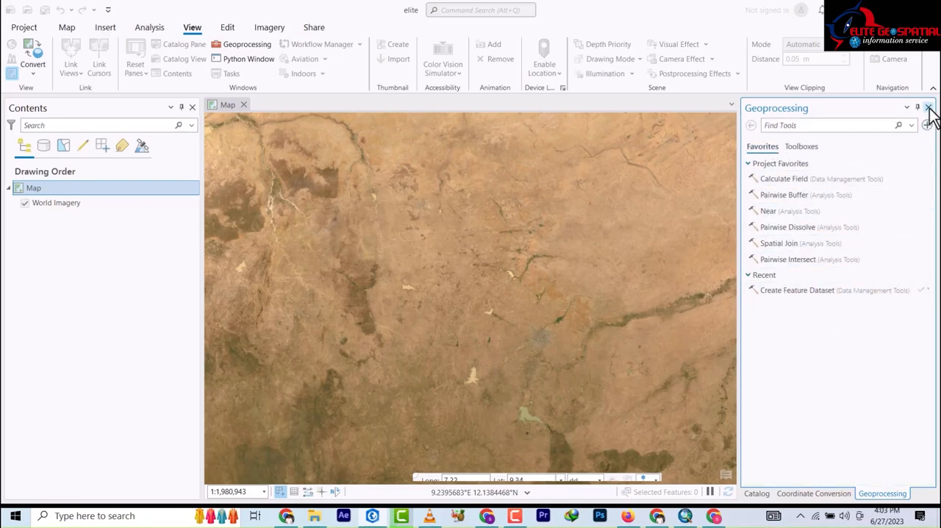
Return to the Catalog pane and expand amac.gdb to show the transportation dataset.
left_click(756, 494)
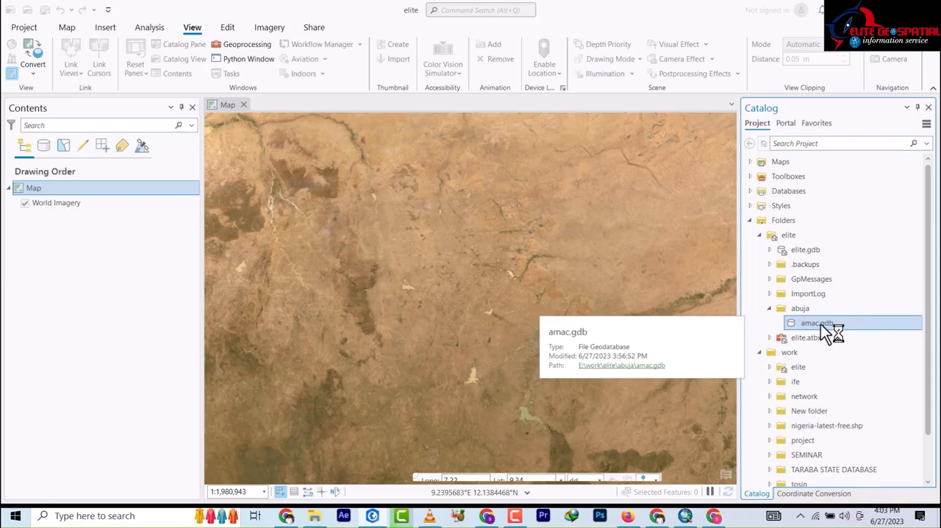
right_click(816, 323)
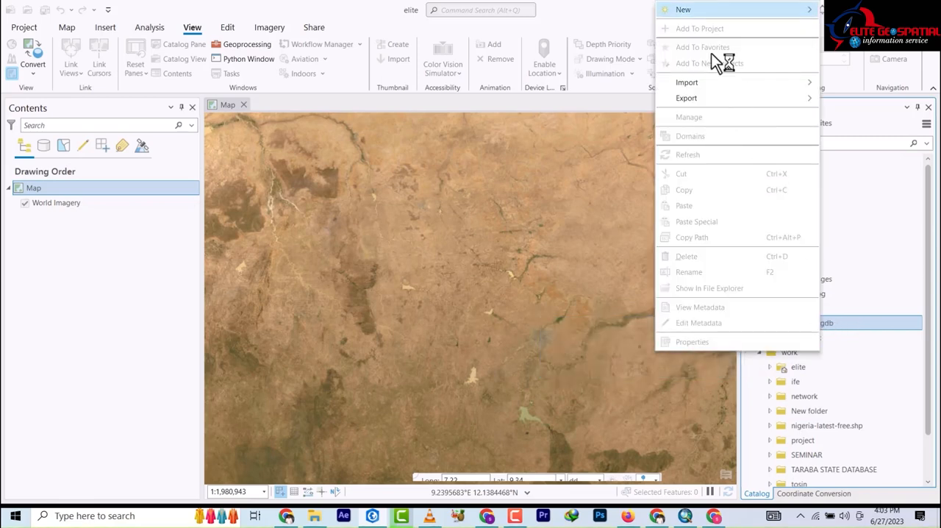
mouse_move(682, 9)
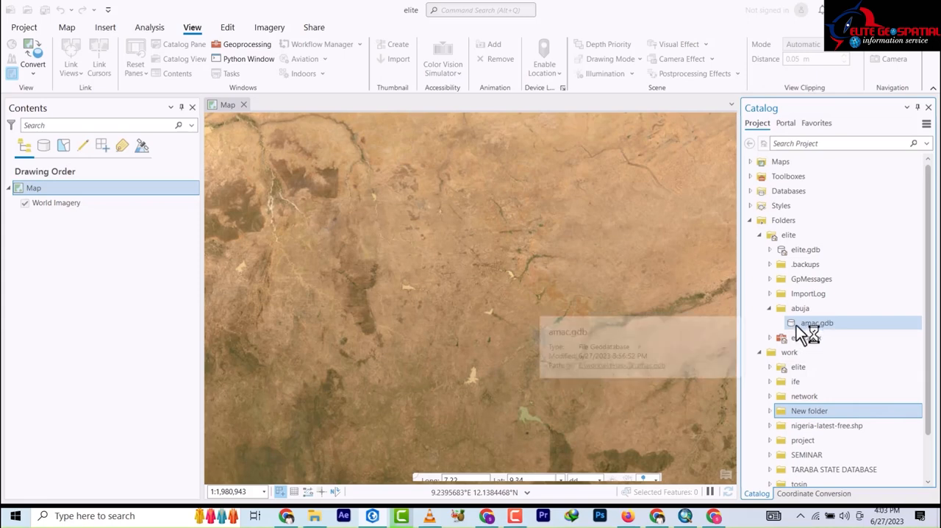
mouse_move(812, 331)
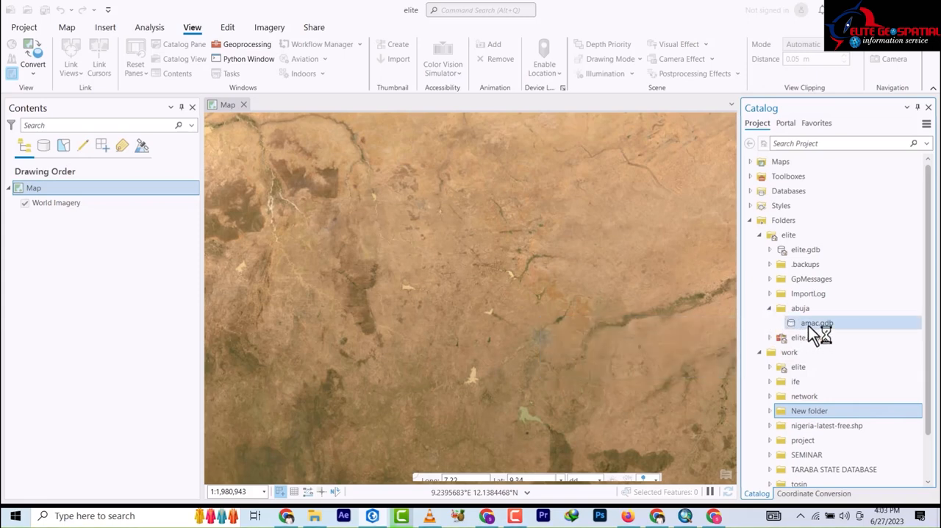
right_click(816, 323)
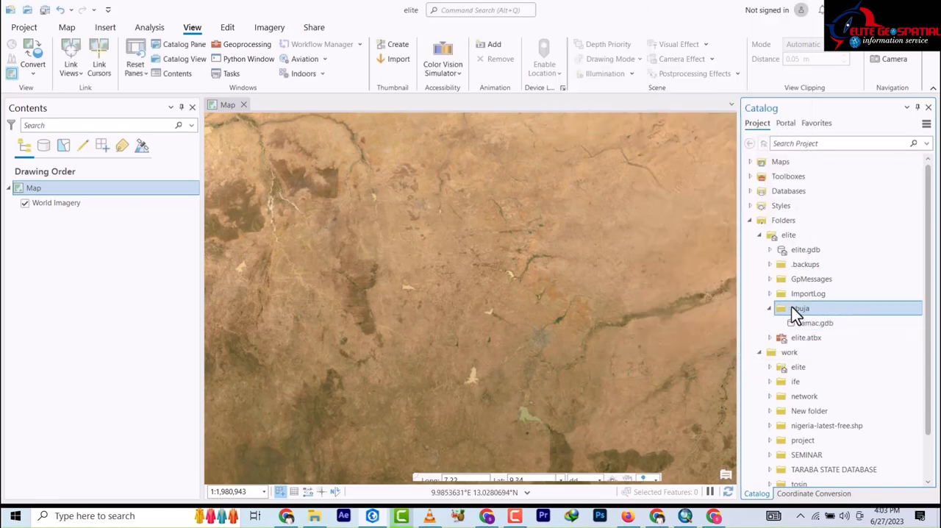
left_click(806, 336)
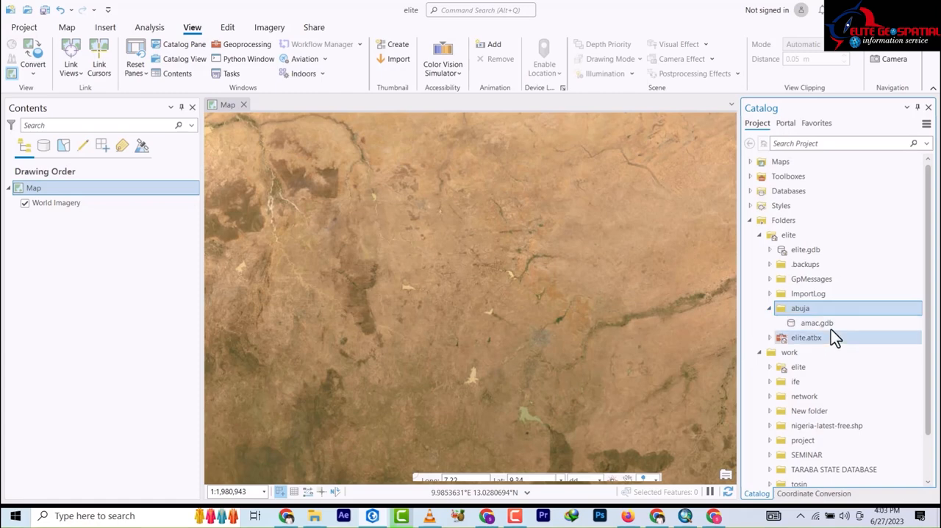
left_click(817, 323)
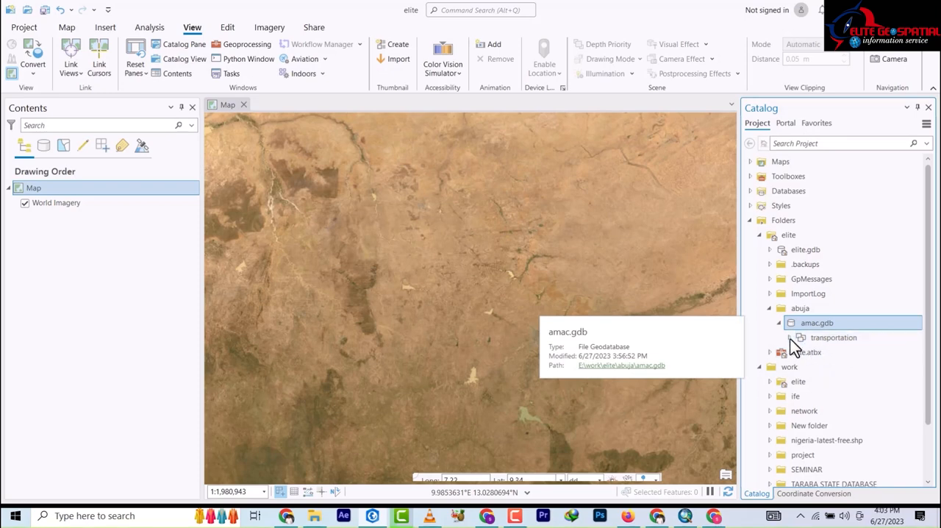
mouse_move(833, 338)
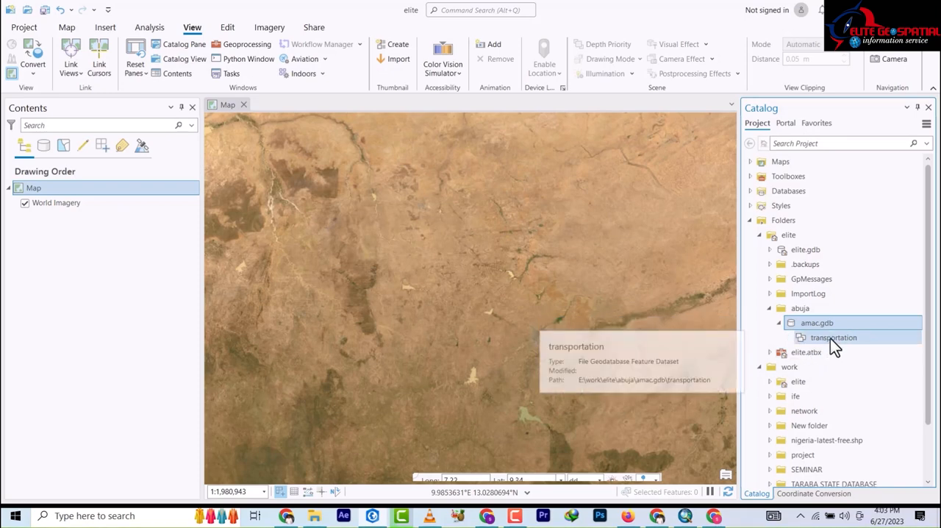
Select transportation, then bring up amac.gdb's menu to start another Feature Dataset.
left_click(832, 337)
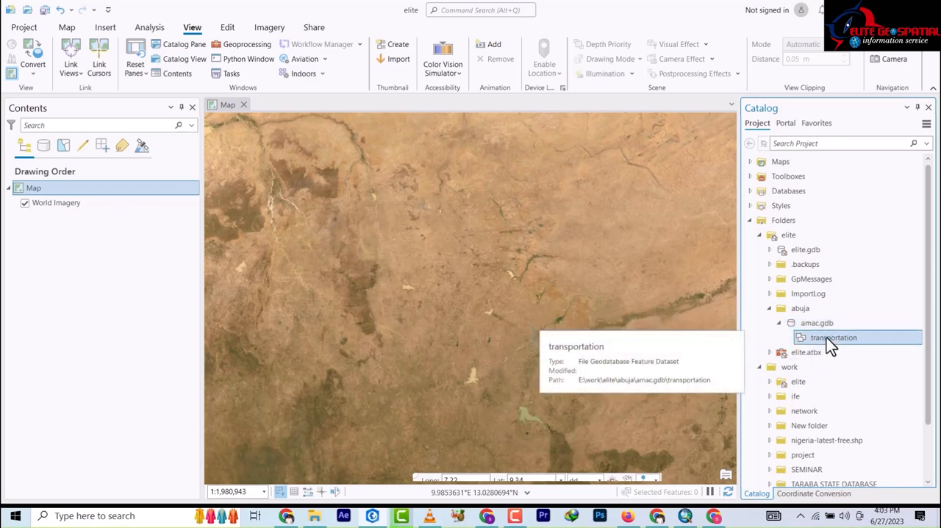
right_click(833, 337)
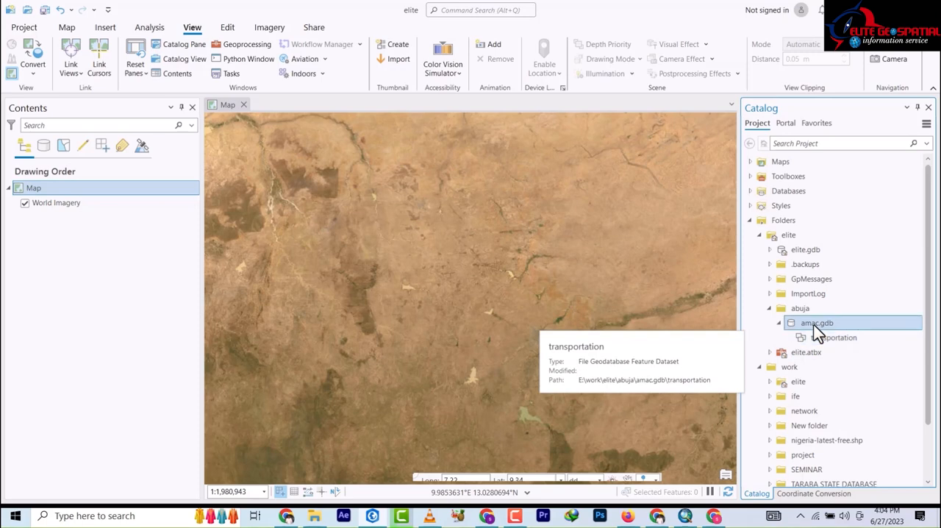
right_click(817, 324)
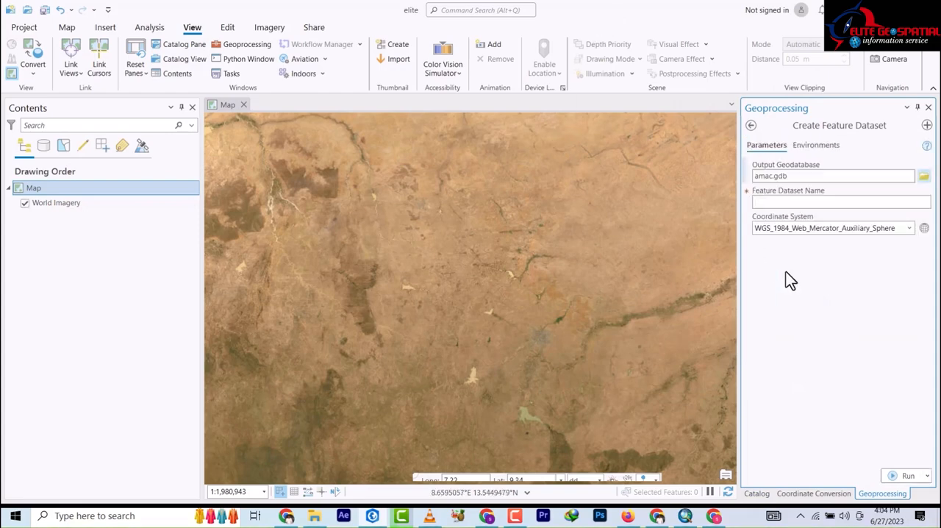
Name the second feature dataset 'facilities' in the Create Feature Dataset tool.
left_click(839, 201)
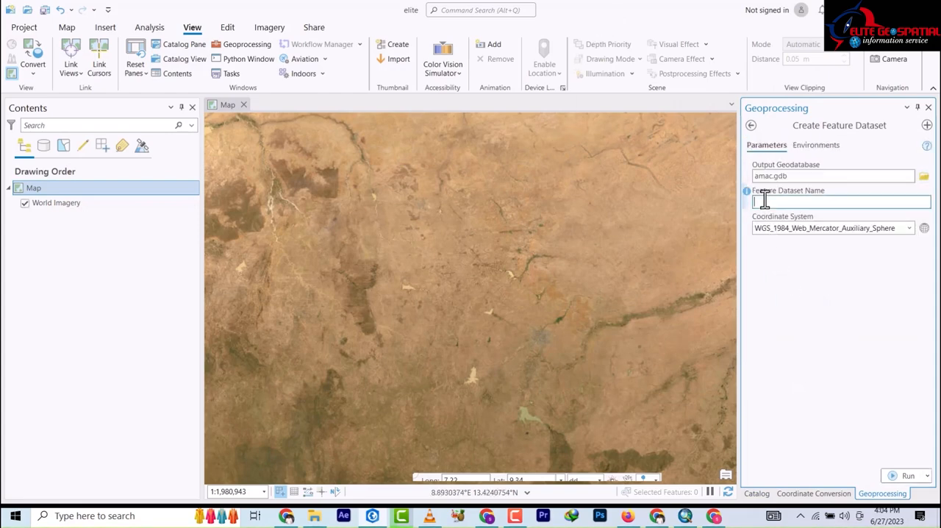
type("facilities")
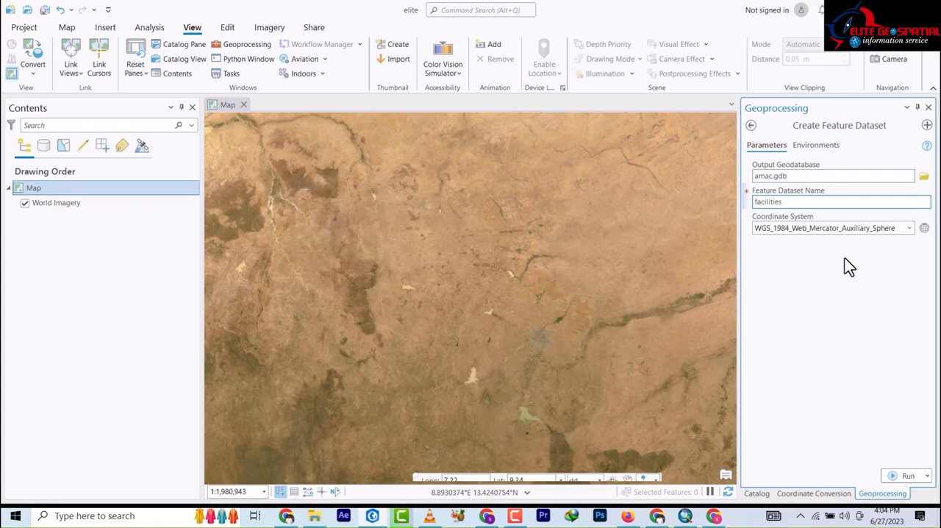
mouse_move(929, 226)
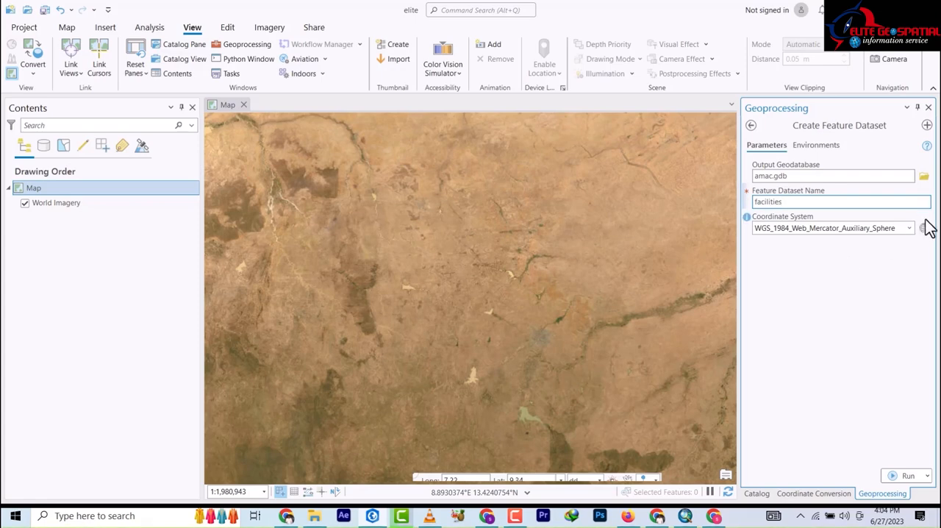
Choose WGS 1984 UTM Zone 32N from Favorites as the facilities coordinate system.
left_click(927, 228)
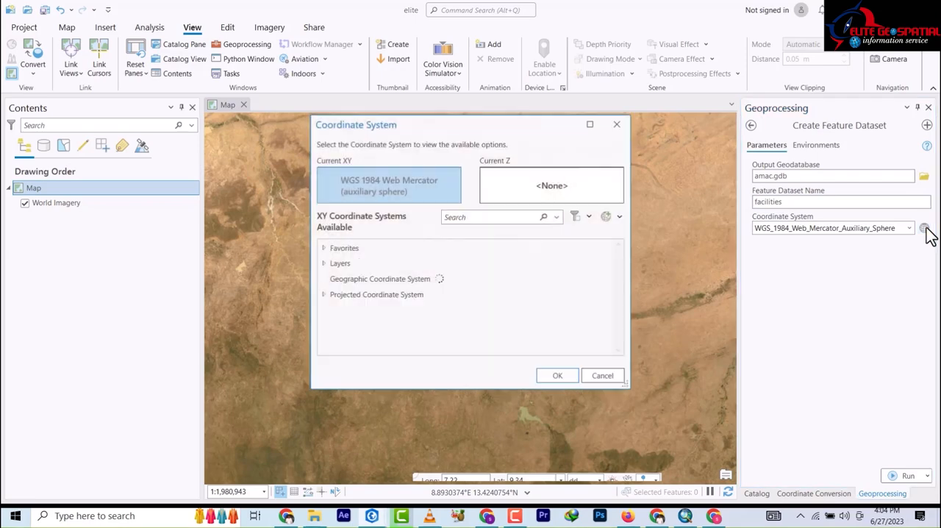
left_click(324, 262)
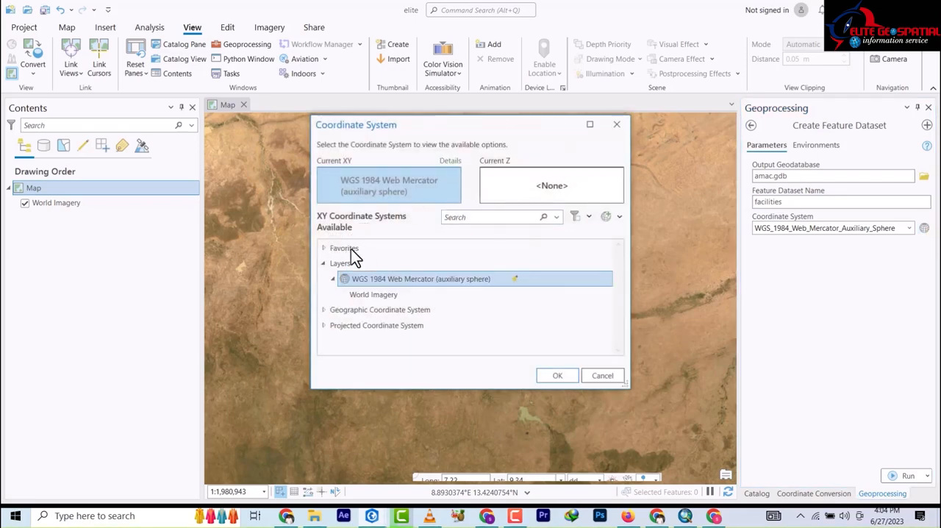
left_click(324, 247)
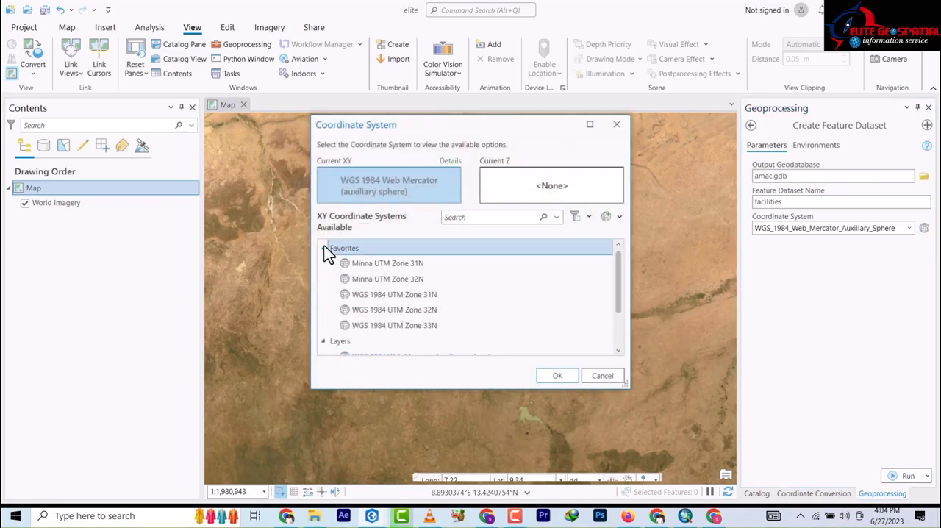
left_click(388, 280)
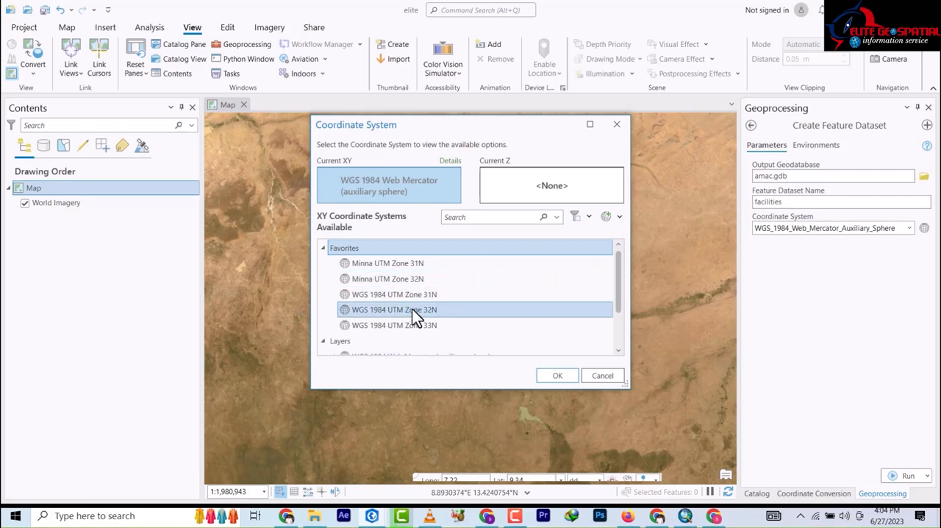
left_click(394, 309)
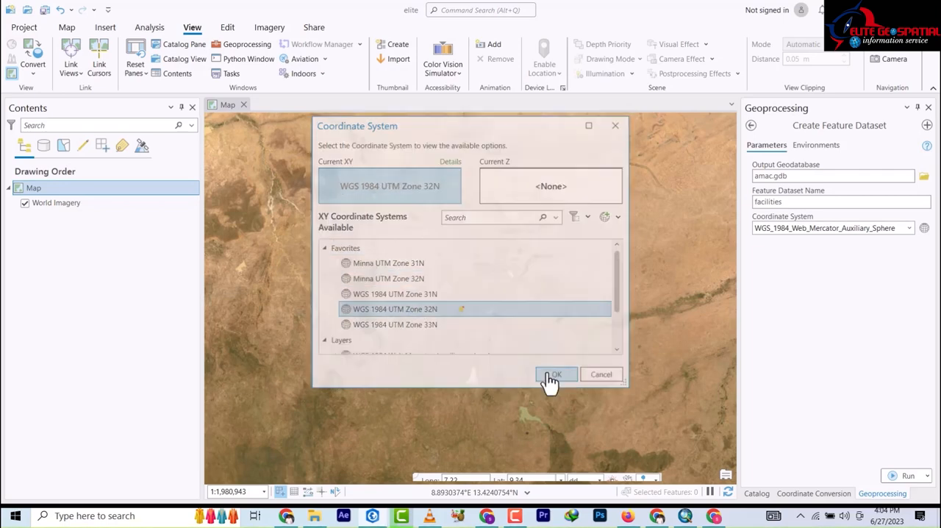
left_click(556, 374)
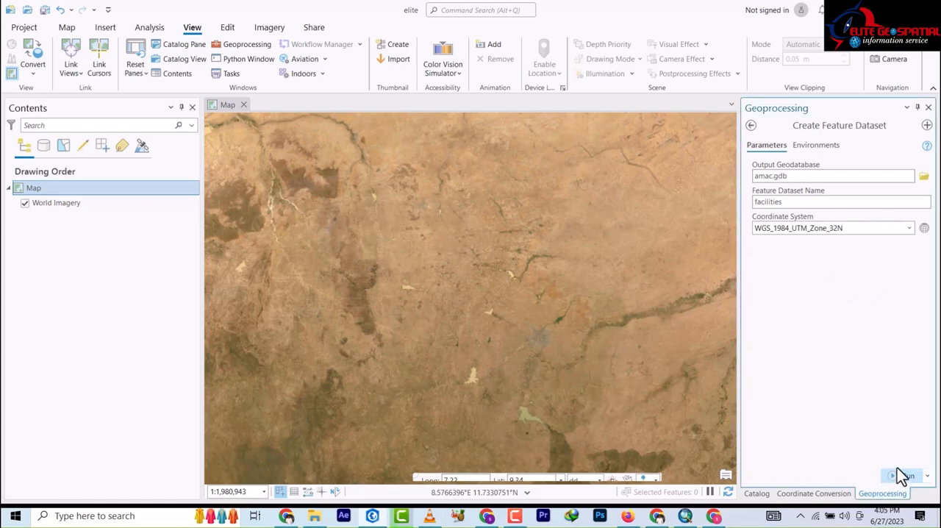
Run Create Feature Dataset for facilities and dismiss the completion details.
left_click(903, 476)
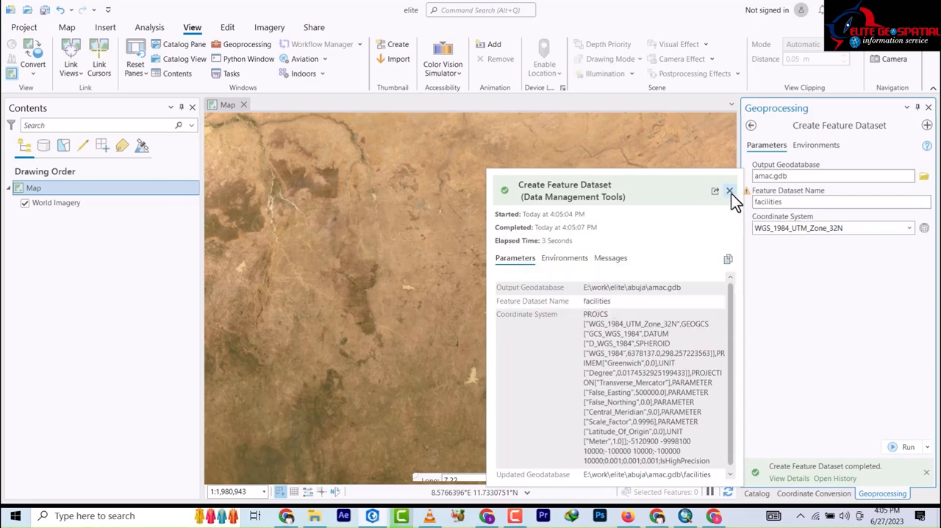
left_click(729, 191)
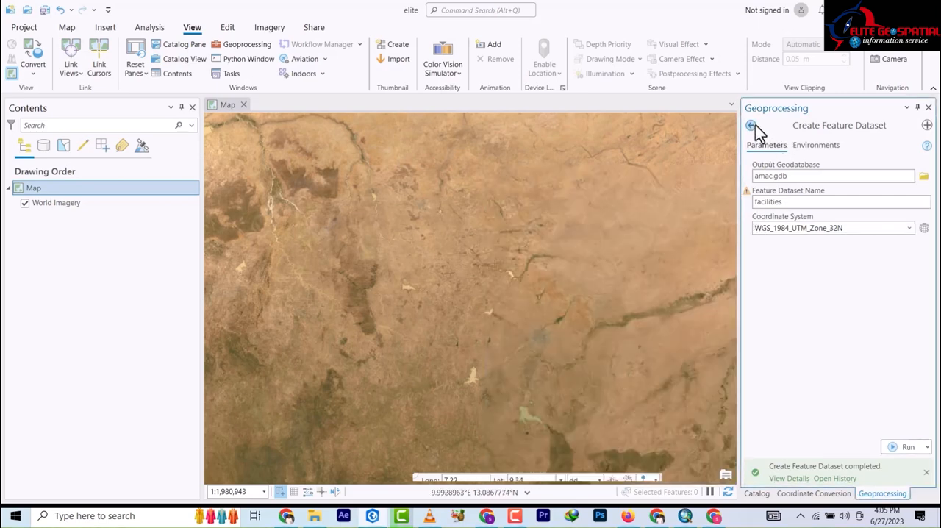
left_click(750, 125)
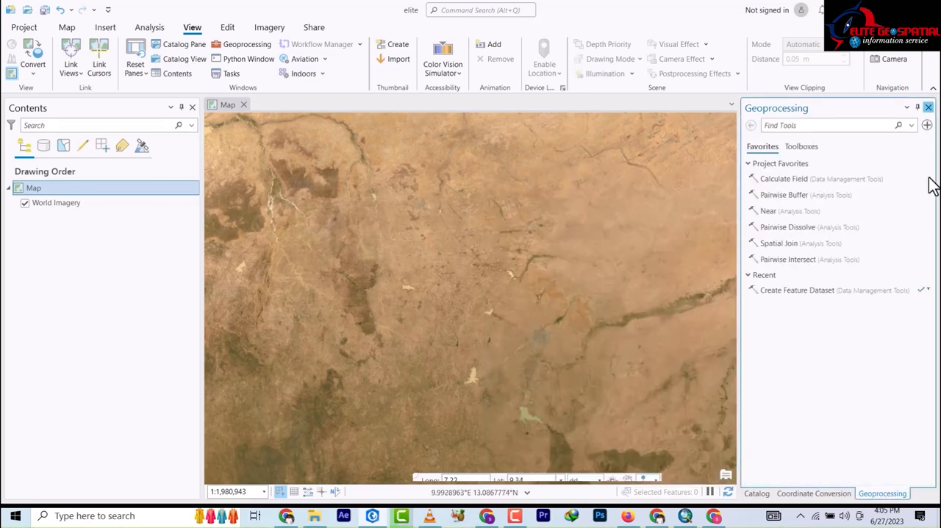
Return to the Catalog pane to view amac.gdb with its facilities and transportation datasets.
left_click(756, 494)
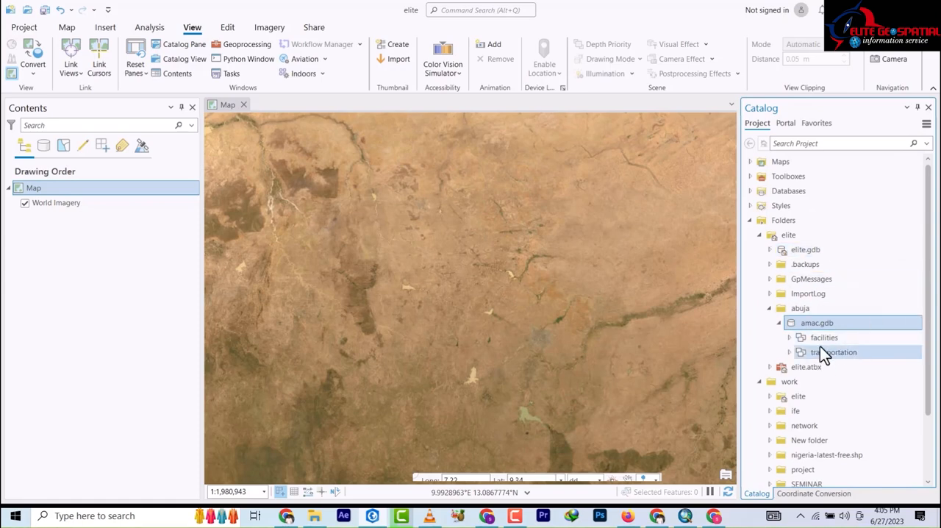
mouse_move(833, 352)
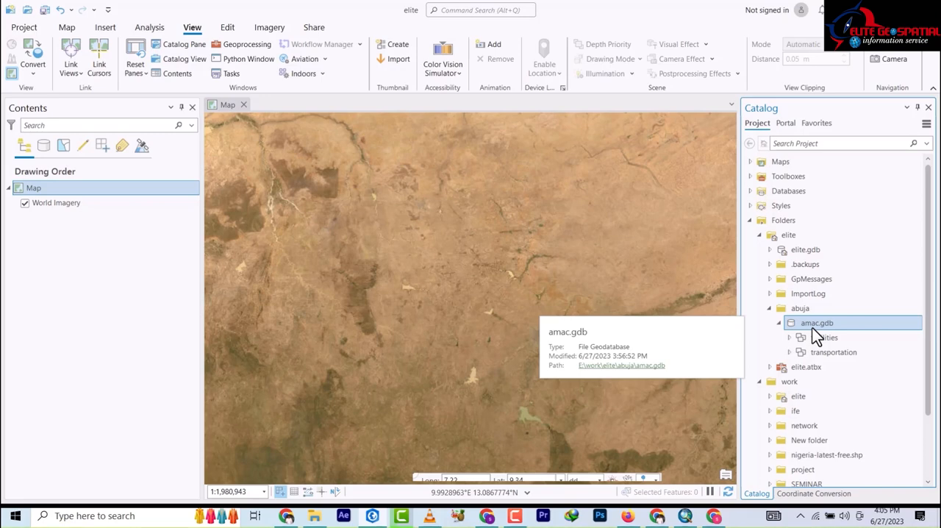
mouse_move(800, 322)
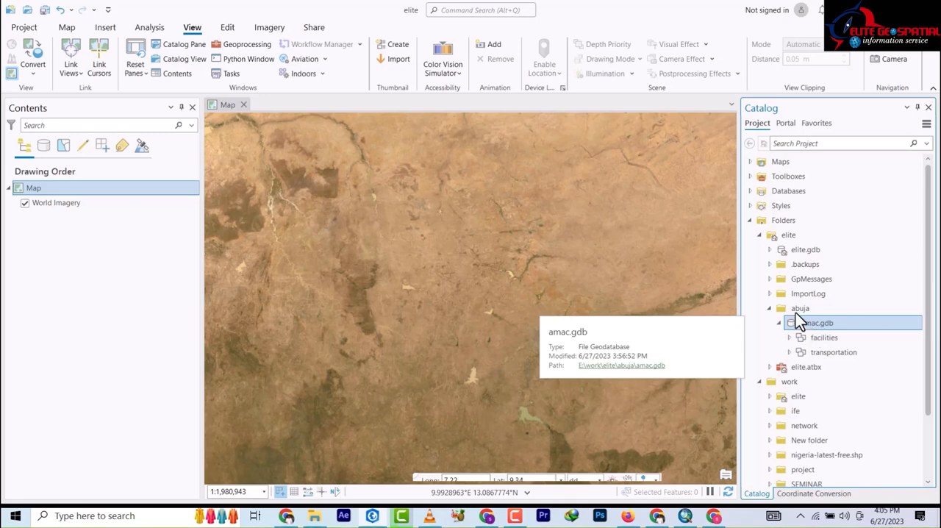